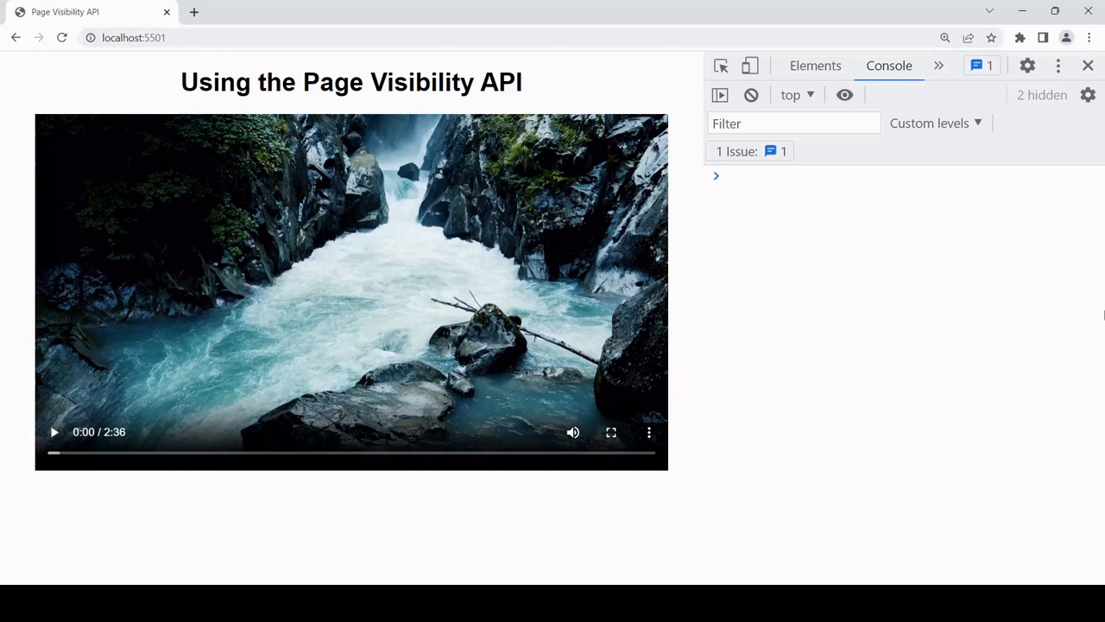
pyautogui.moveTo(615, 344)
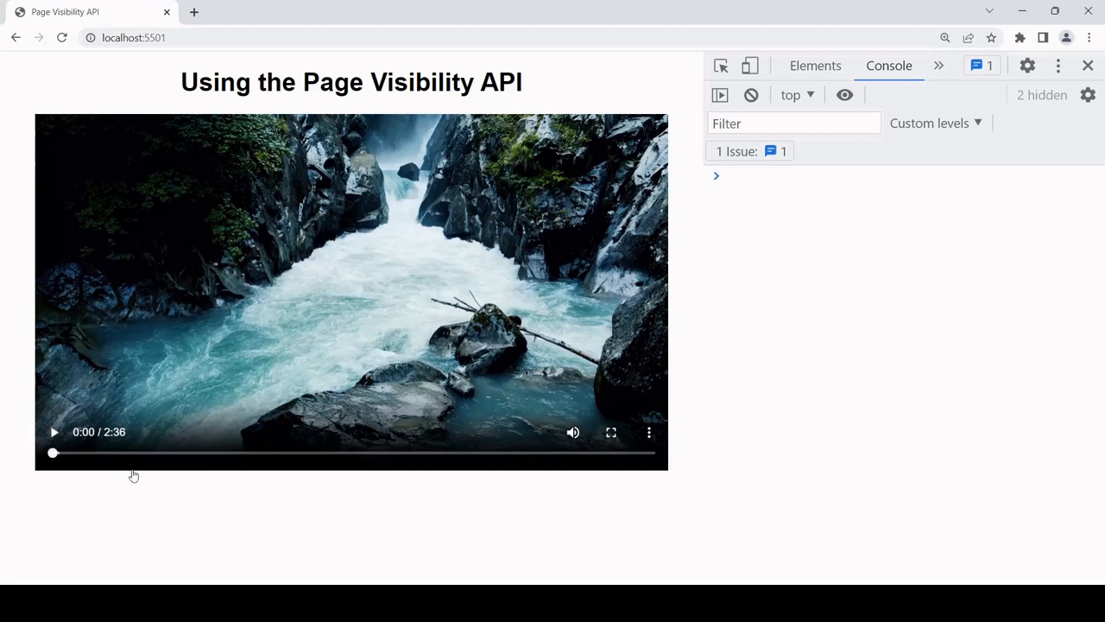
pyautogui.moveTo(121, 496)
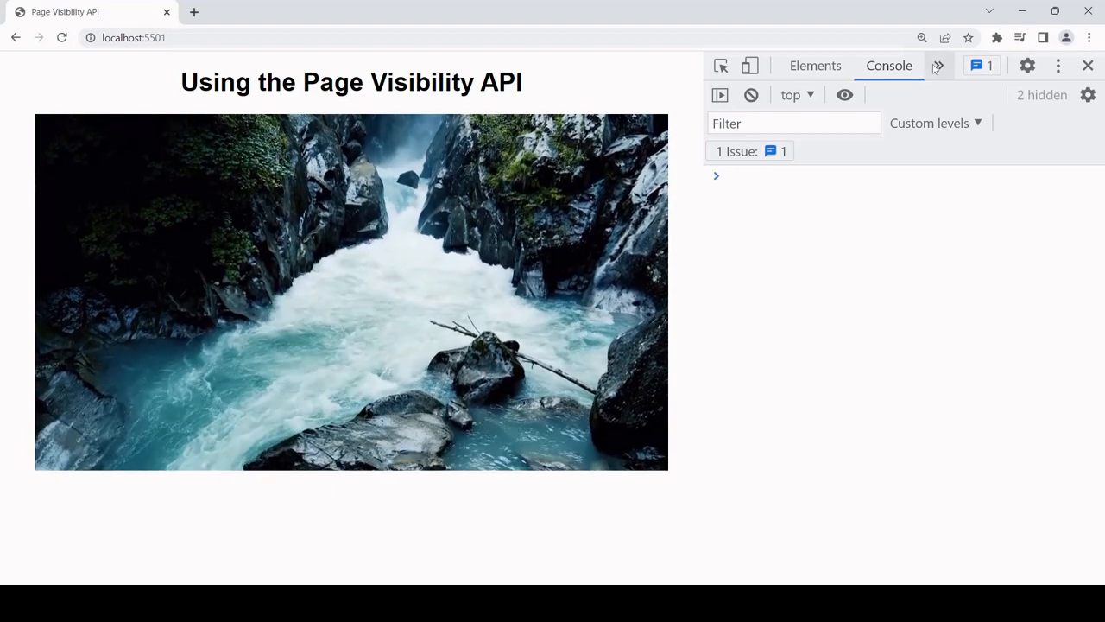
# Show DevTools' Network panel filtered to Media, listing the rivers.mp4 requests while the video plays.
pyautogui.click(938, 66)
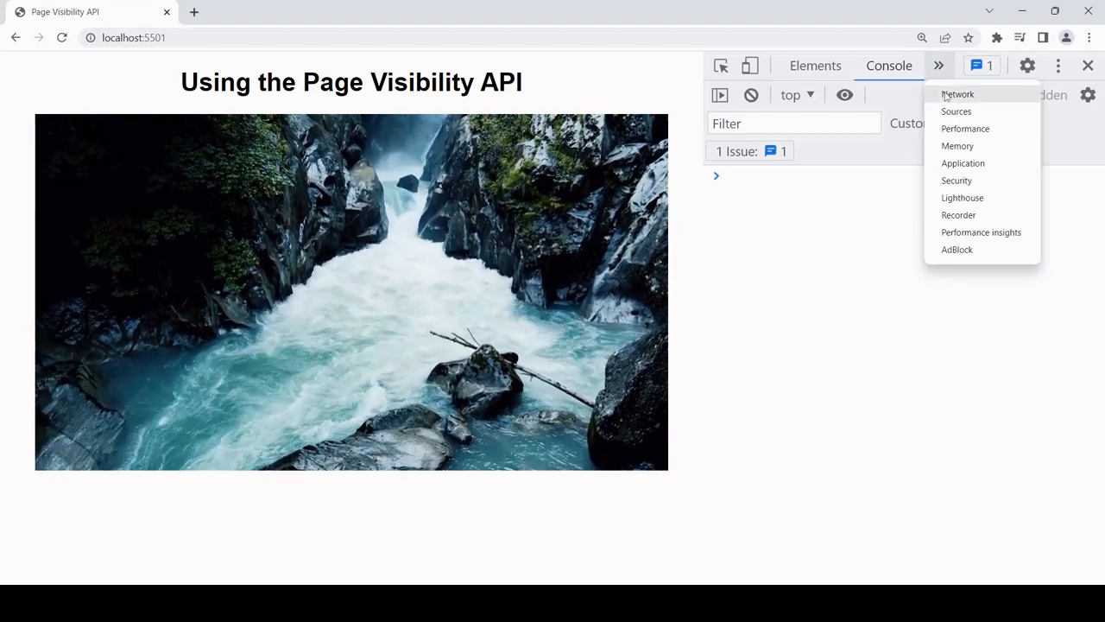
pyautogui.click(956, 94)
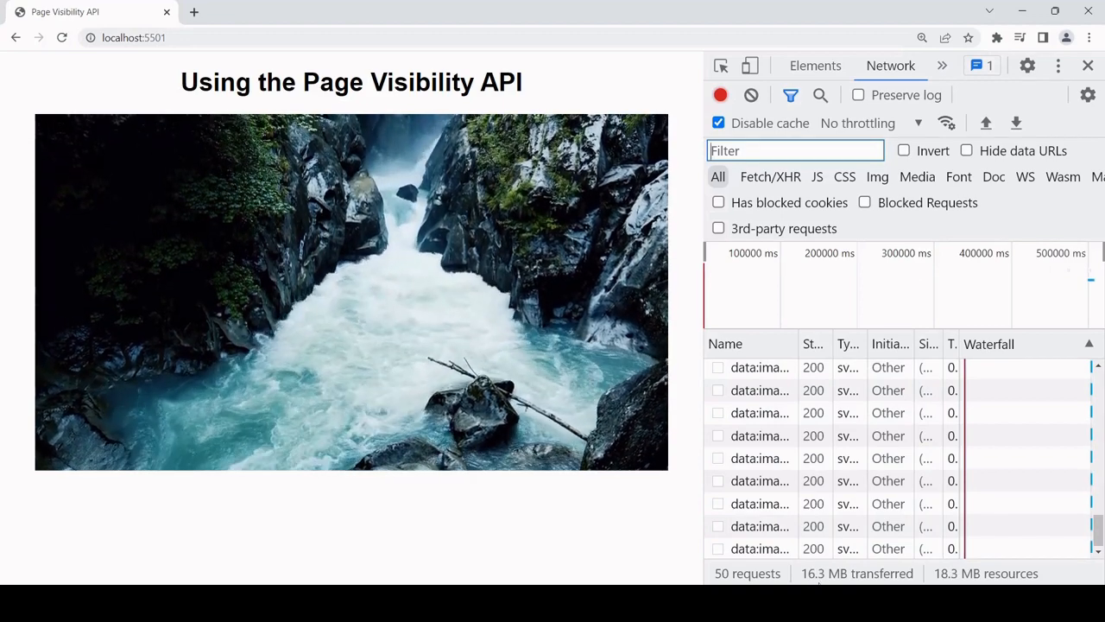
pyautogui.click(917, 176)
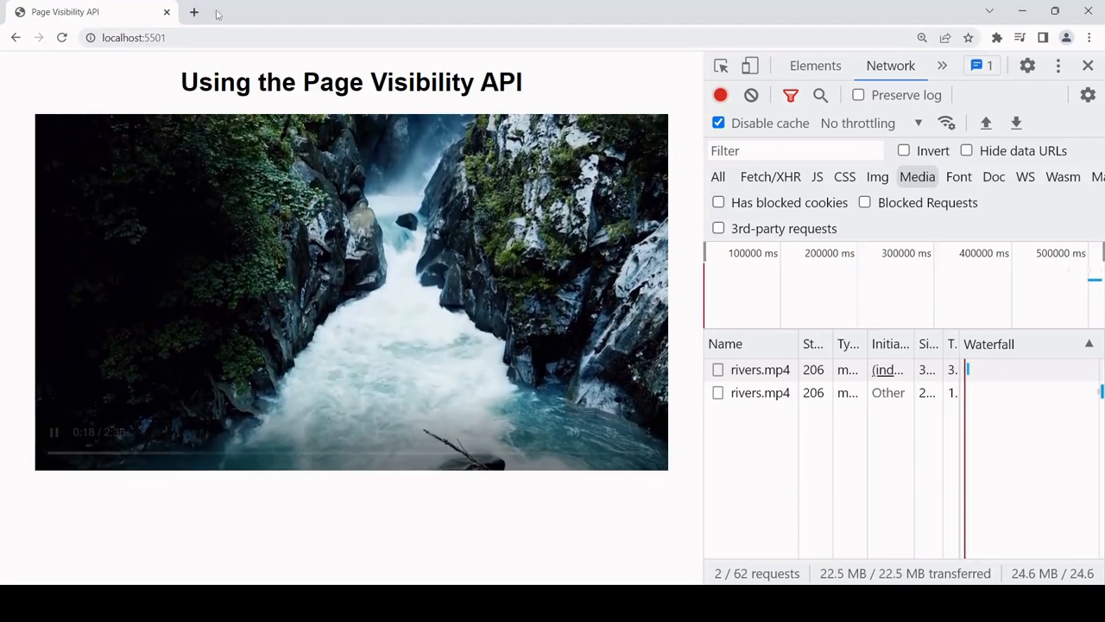
# Open a new Chrome tab, return to the Page Visibility API page and pause the river video.
pyautogui.click(193, 12)
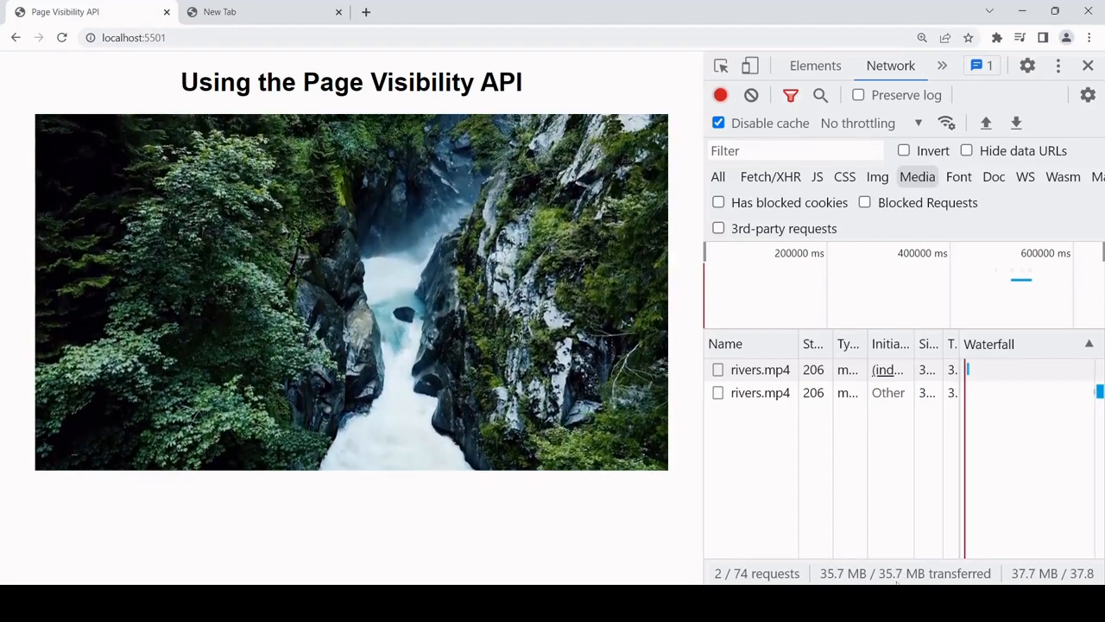
pyautogui.click(352, 289)
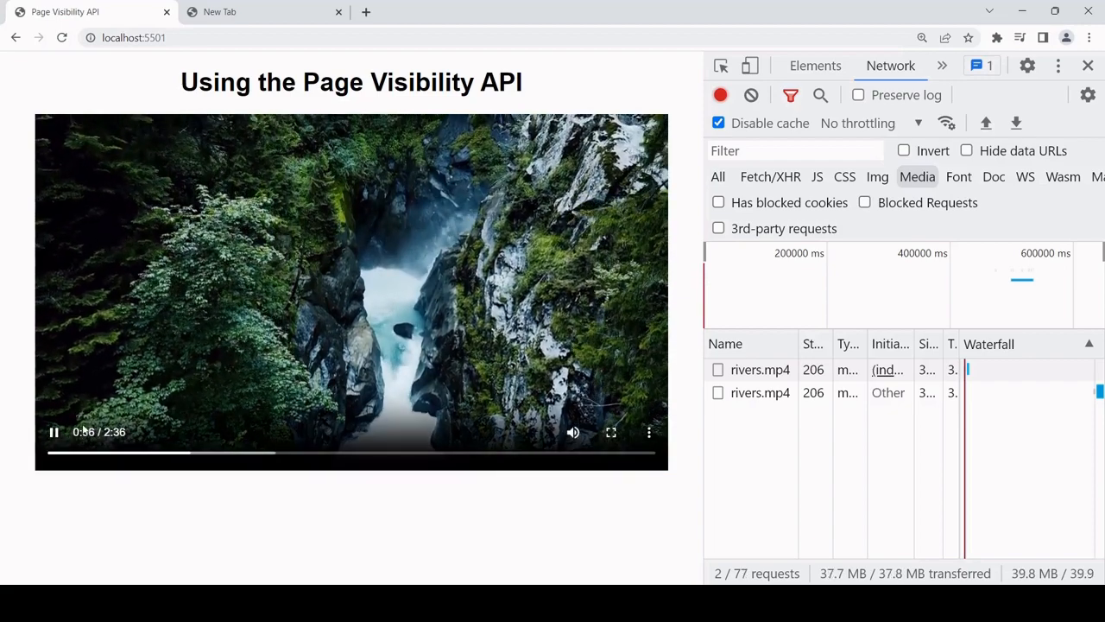
pyautogui.click(52, 432)
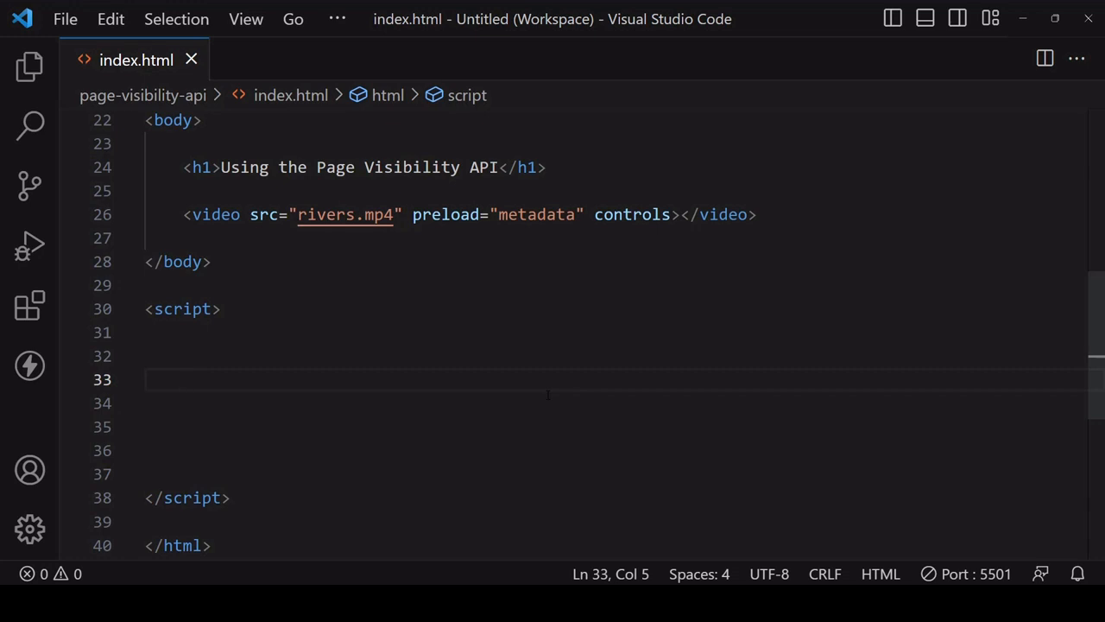
# Add console.log(document.visibilityState); with a // "hidden" or "visible" comment.
pyautogui.write('console.log(docu')
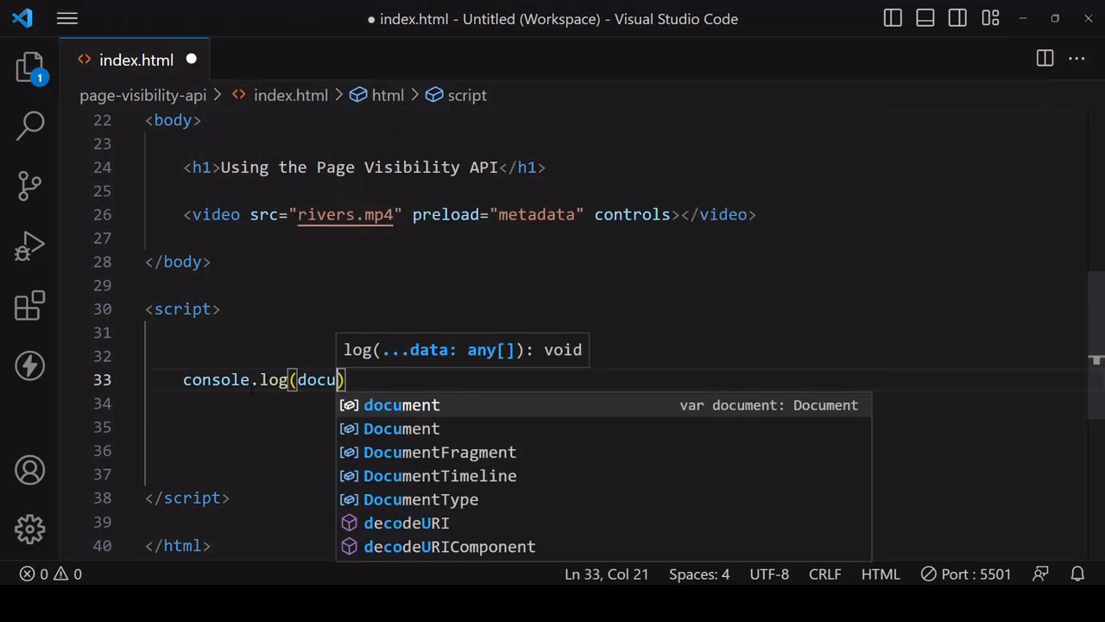
pyautogui.write('ment.vi')
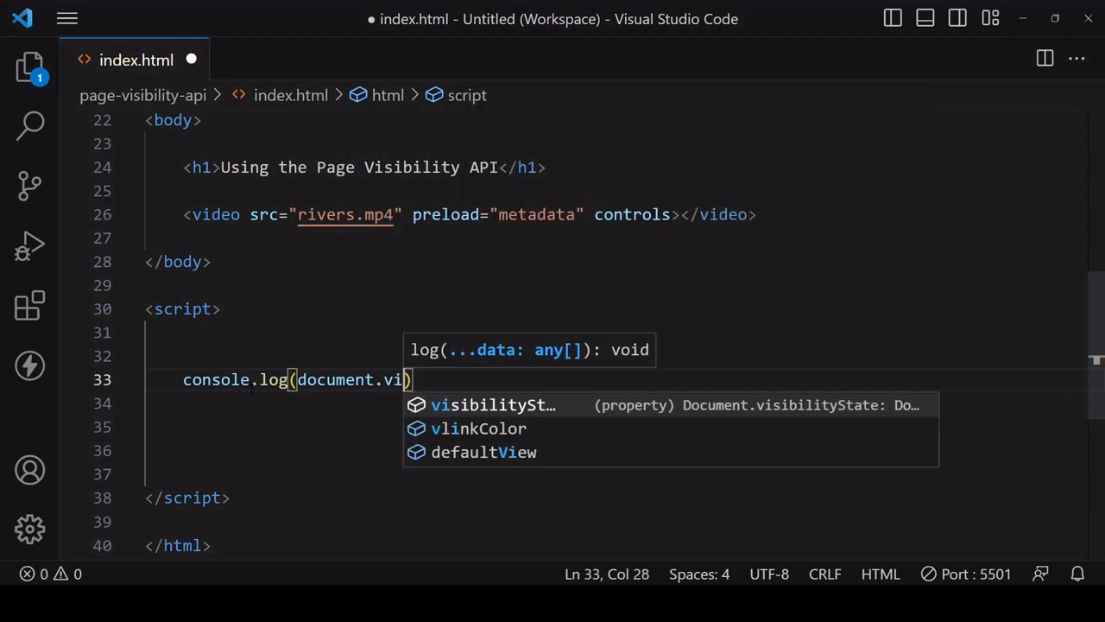
pyautogui.press('Tab')
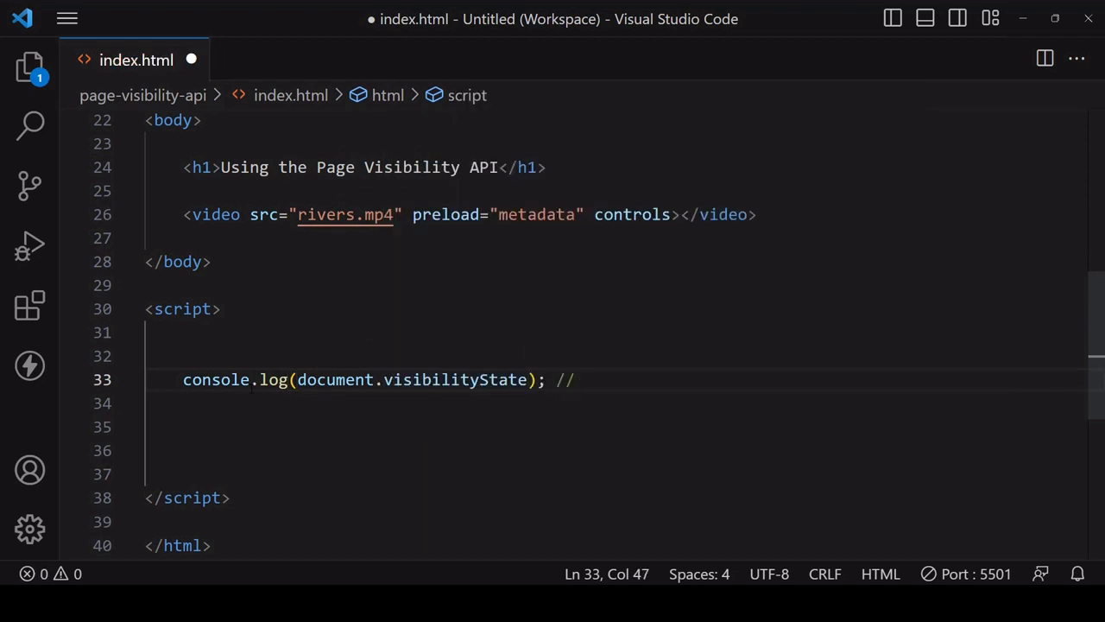
pyautogui.write('"hidden"')
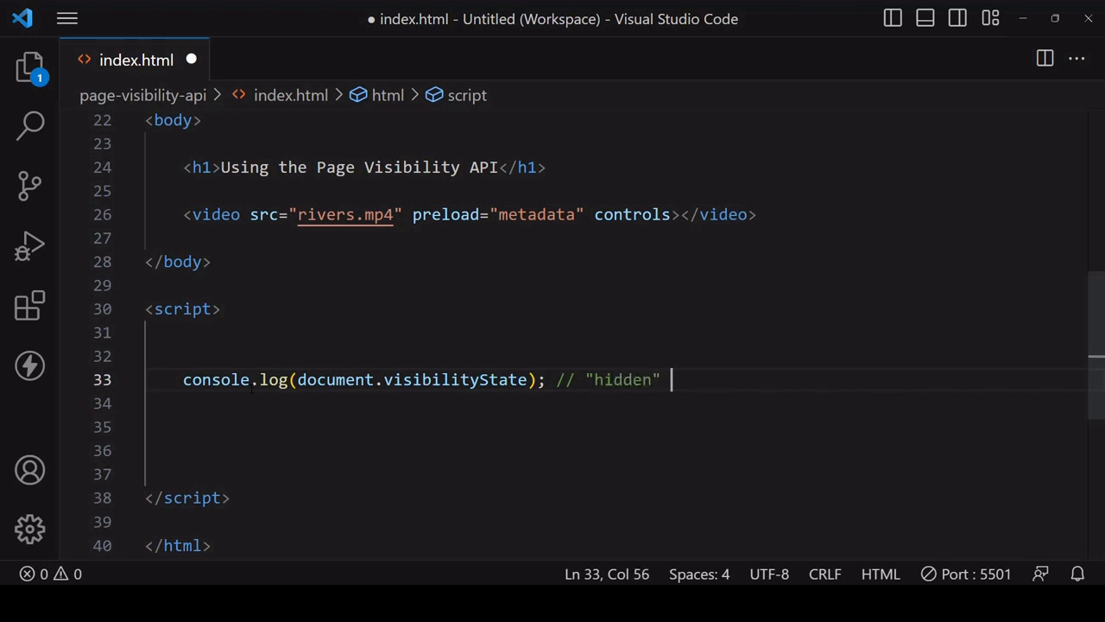
pyautogui.write('or ""')
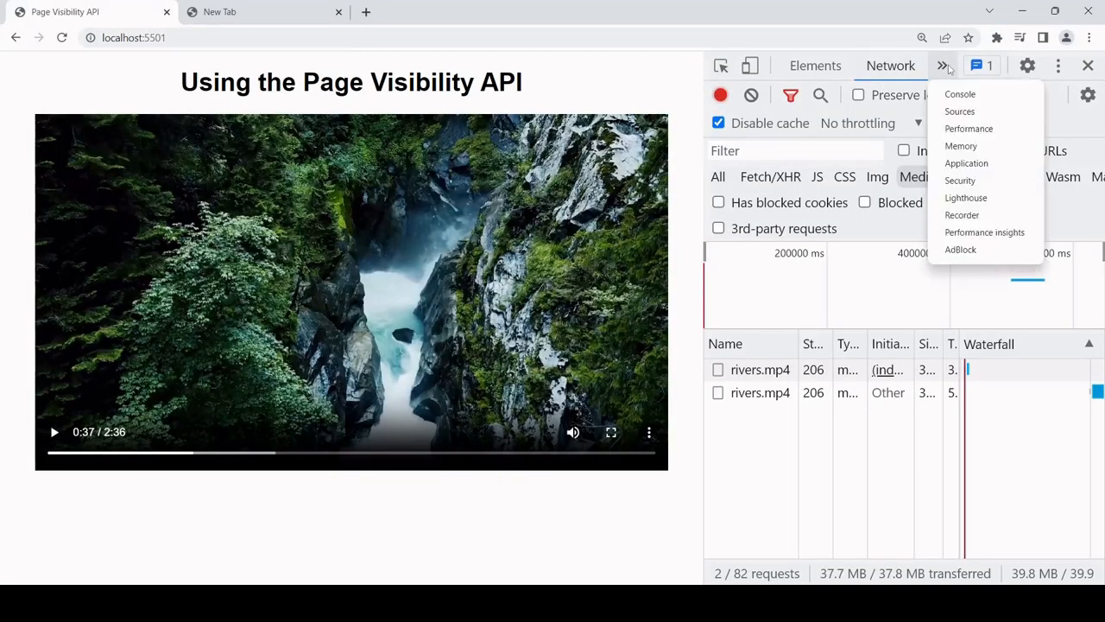
pyautogui.click(960, 93)
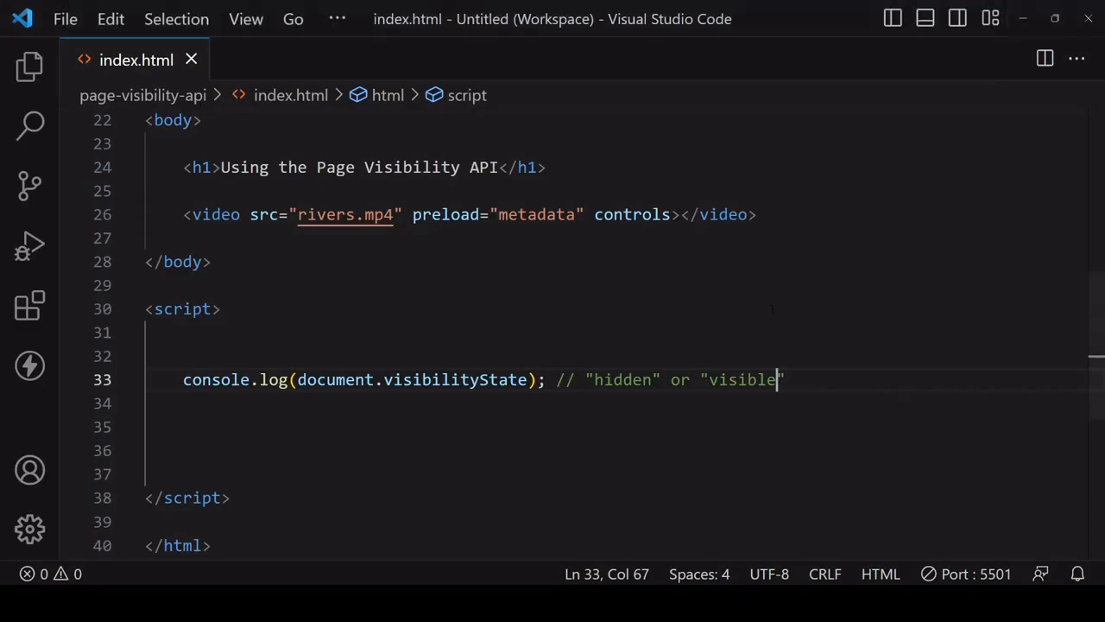
# Close the comment and add document.addEventListener('visibilitychange', () => { }); with an open body.
pyautogui.write('"')
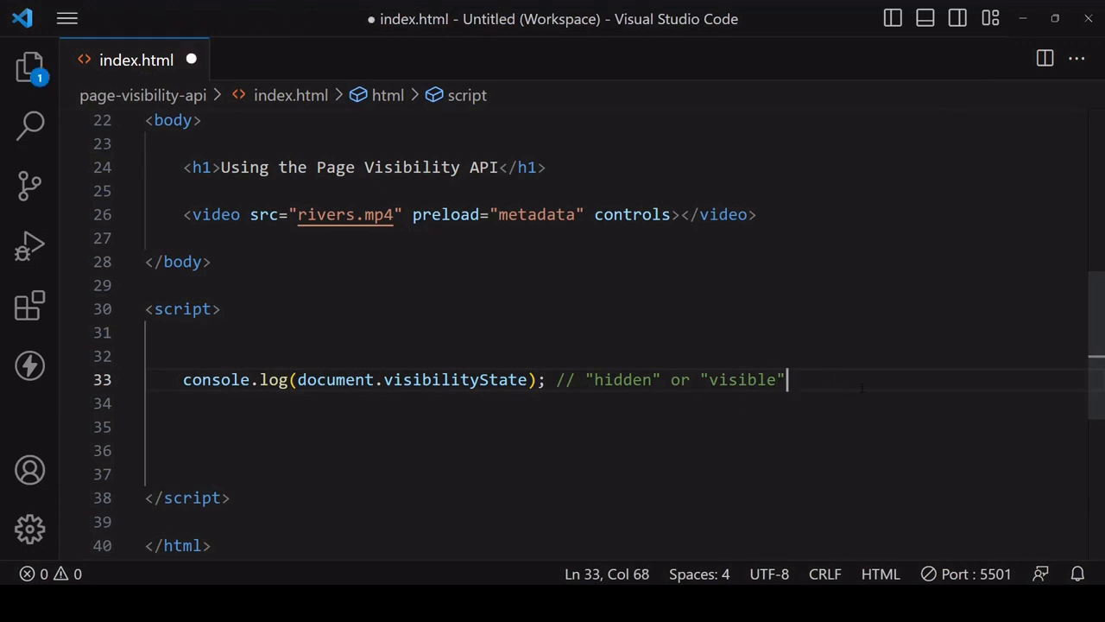
pyautogui.scroll(-3)
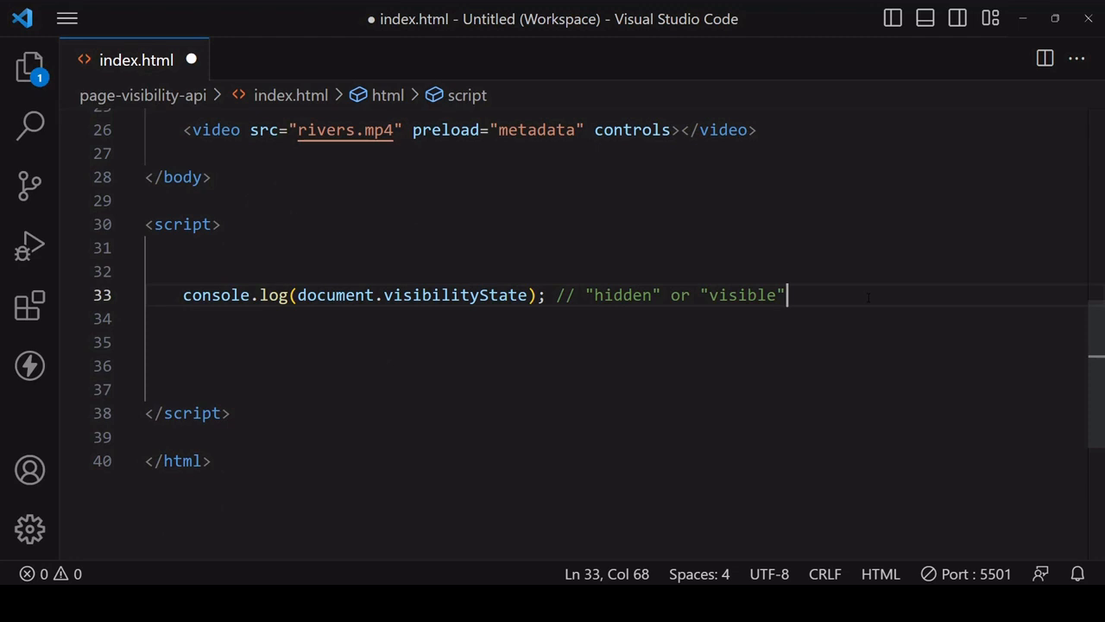
pyautogui.write("document.addEventListener('visi")
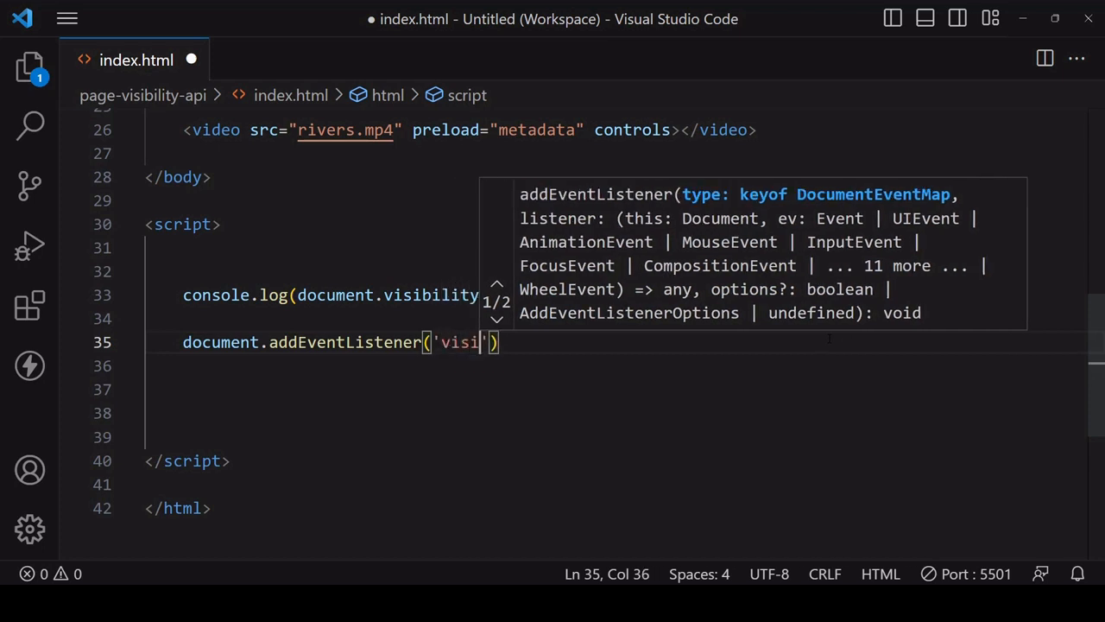
pyautogui.write('bilitychange')
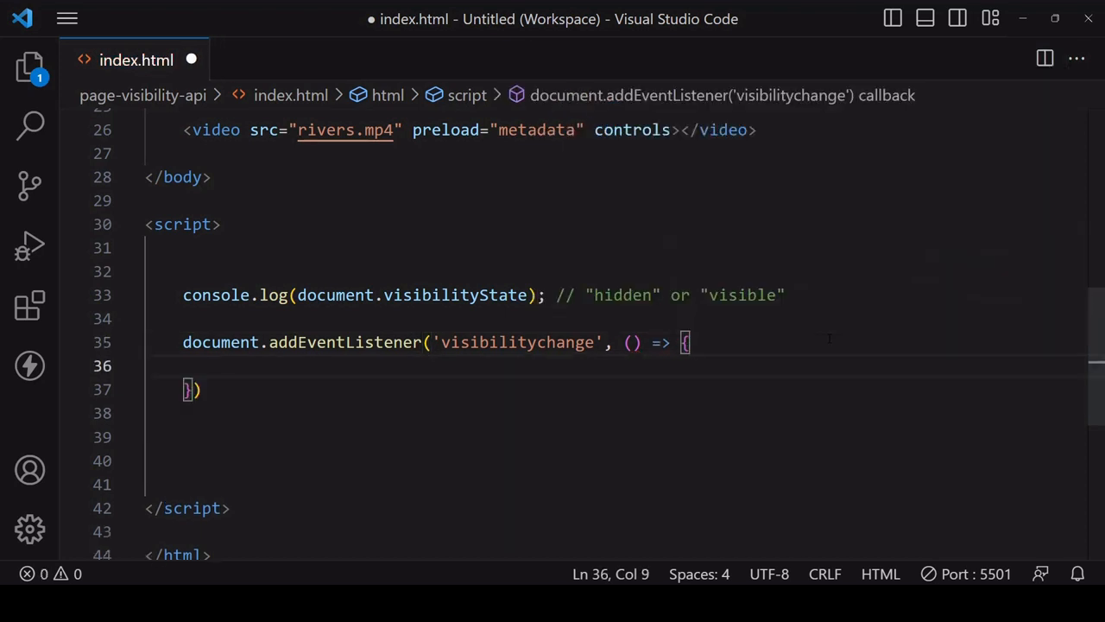
pyautogui.write(';')
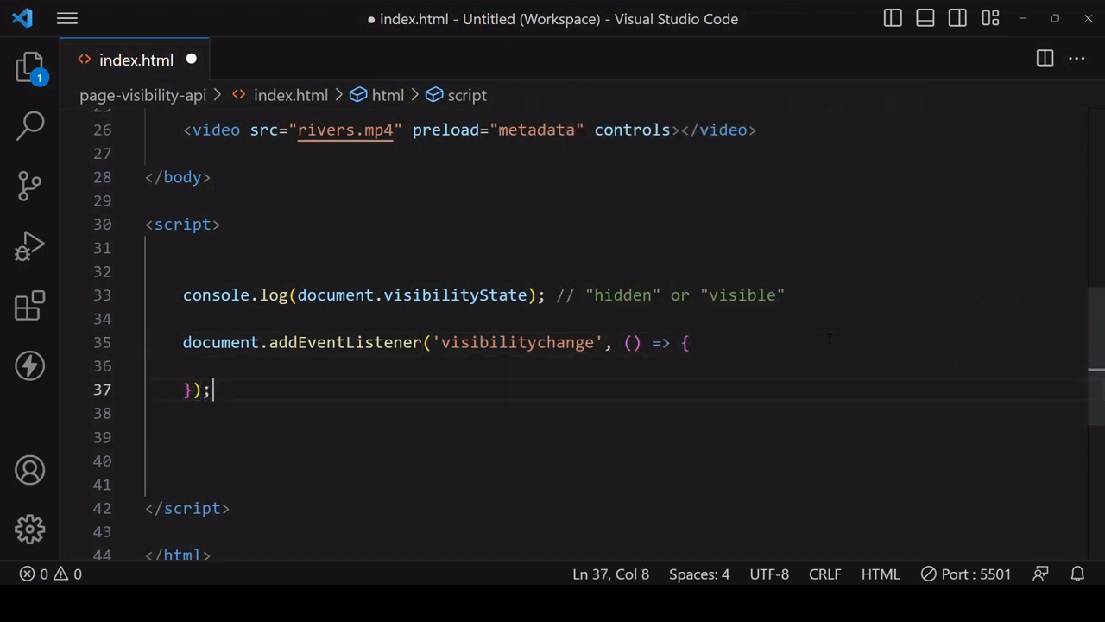
pyautogui.press('Enter')
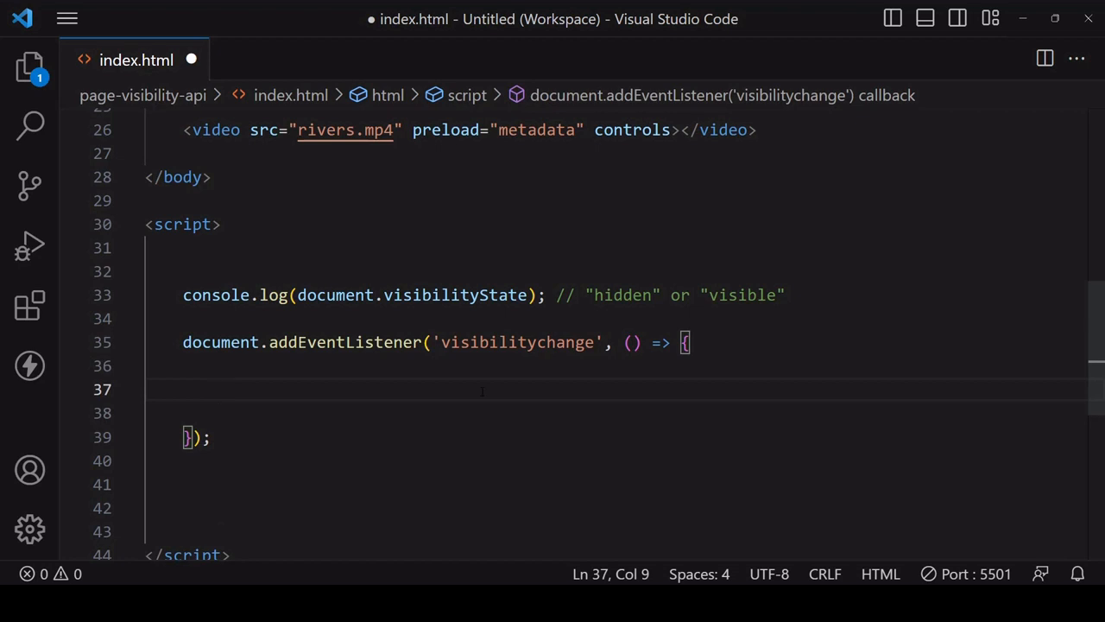
# Start an if block in the callback testing document.visibilityState against "hidden".
pyautogui.doubleClick(412, 294)
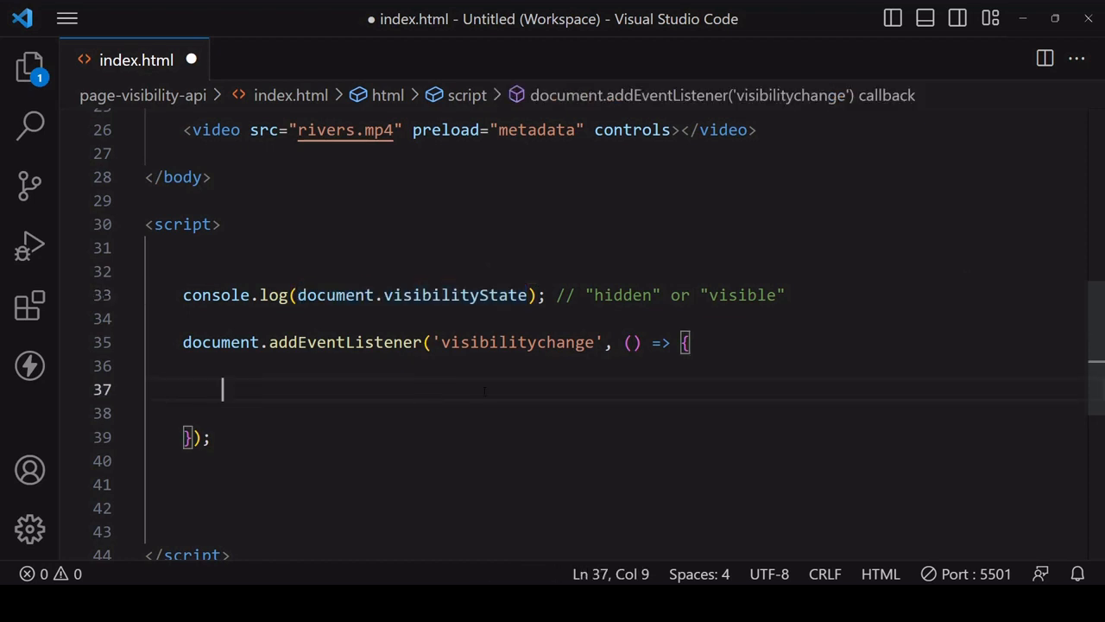
pyautogui.write('if (document.visibilityState')
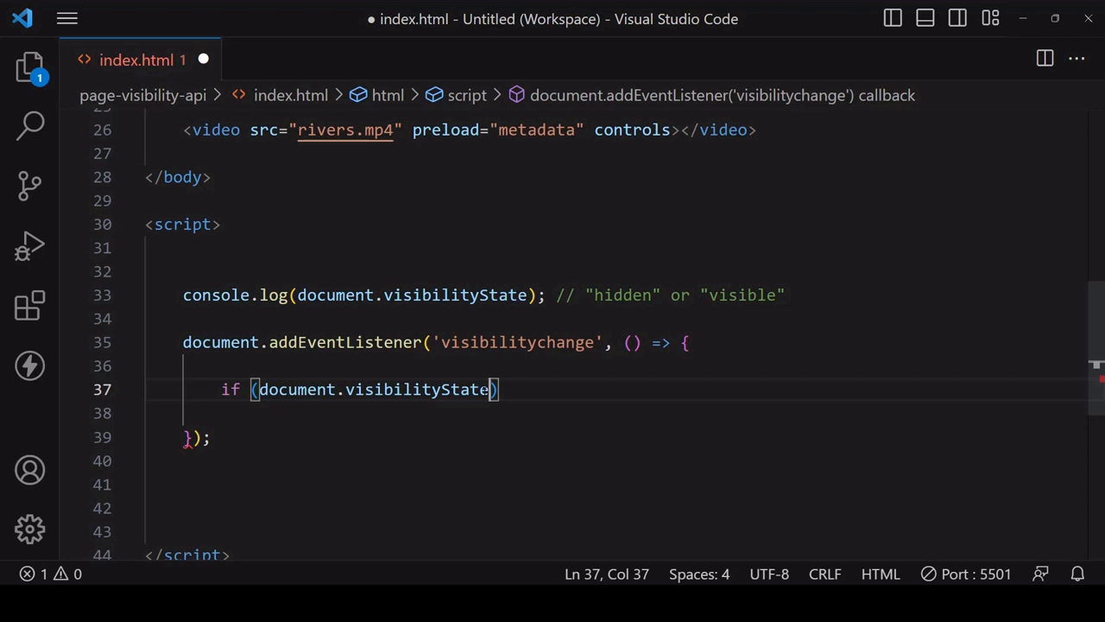
pyautogui.press('Right')
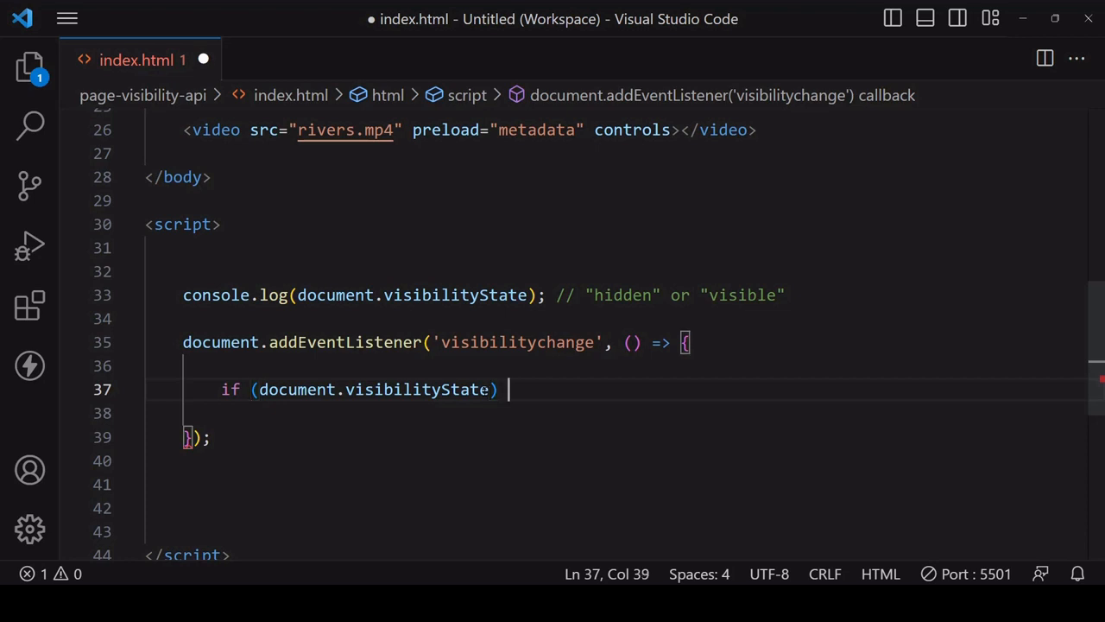
pyautogui.write('{')
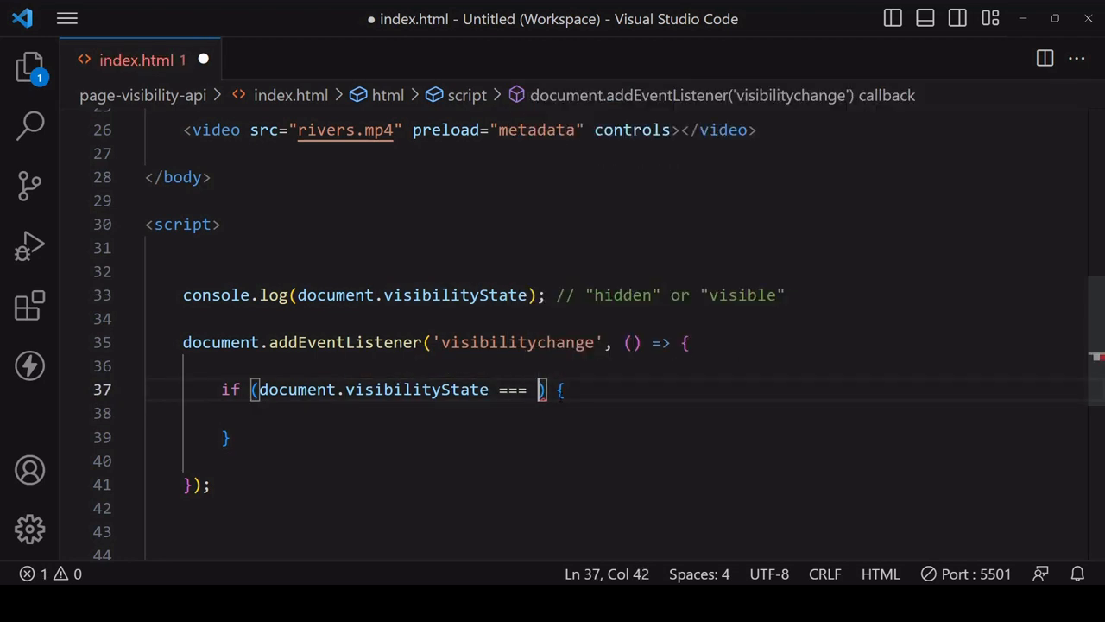
pyautogui.write('"hidden"')
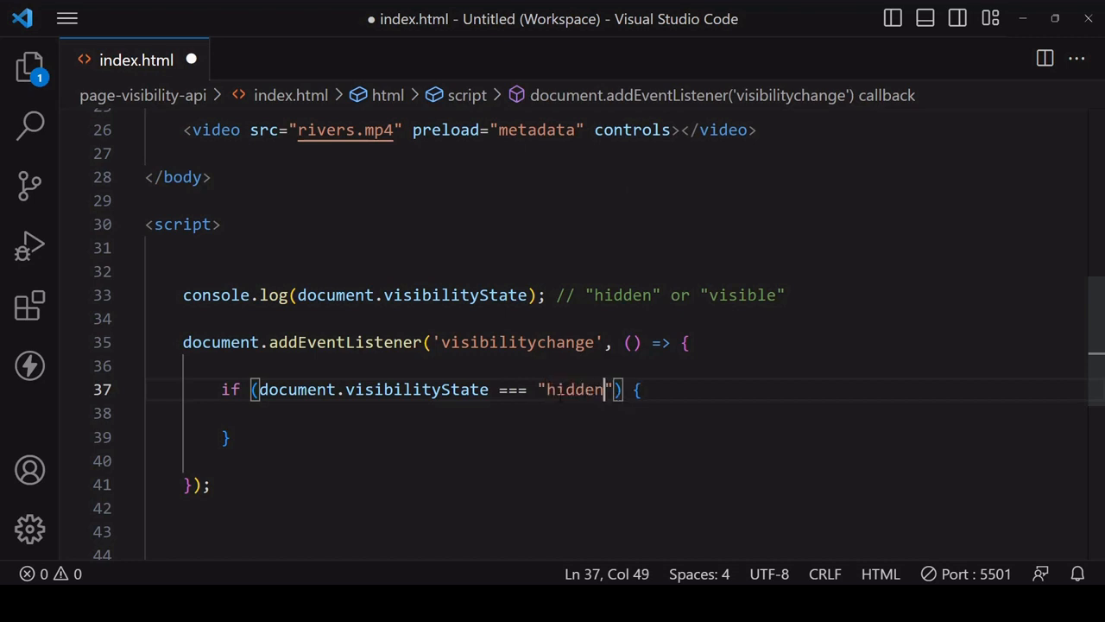
pyautogui.press('Enter')
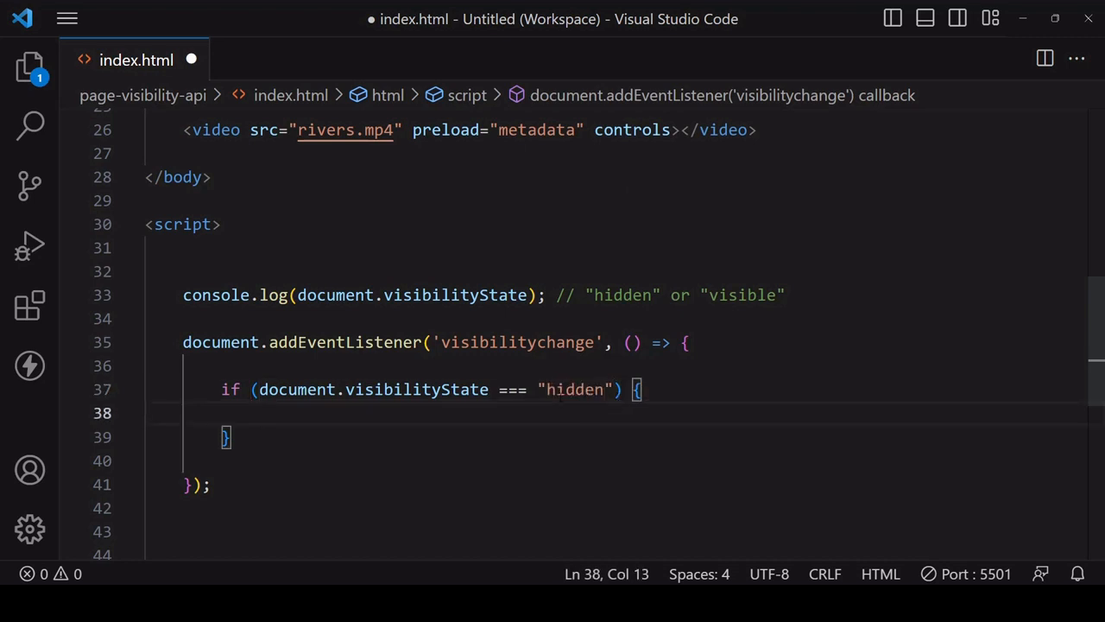
# Add console.count("hidden") and an else-if branch counting "visible".
pyautogui.write('console.count("hidden')
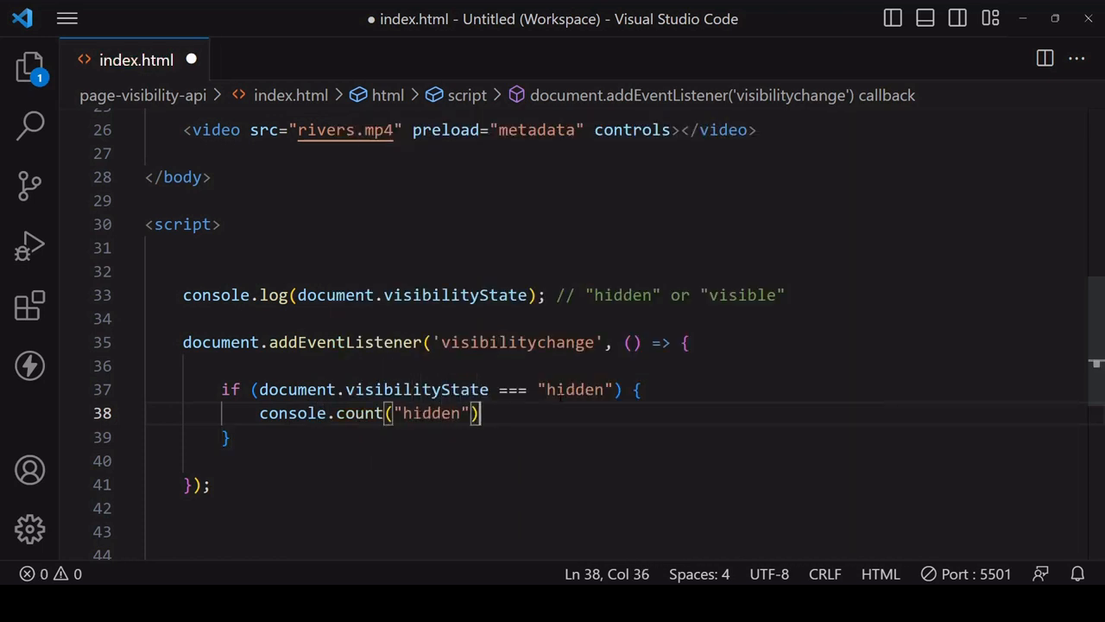
pyautogui.write(';')
pyautogui.click(617, 437)
pyautogui.write(' else if (document.visibilityState')
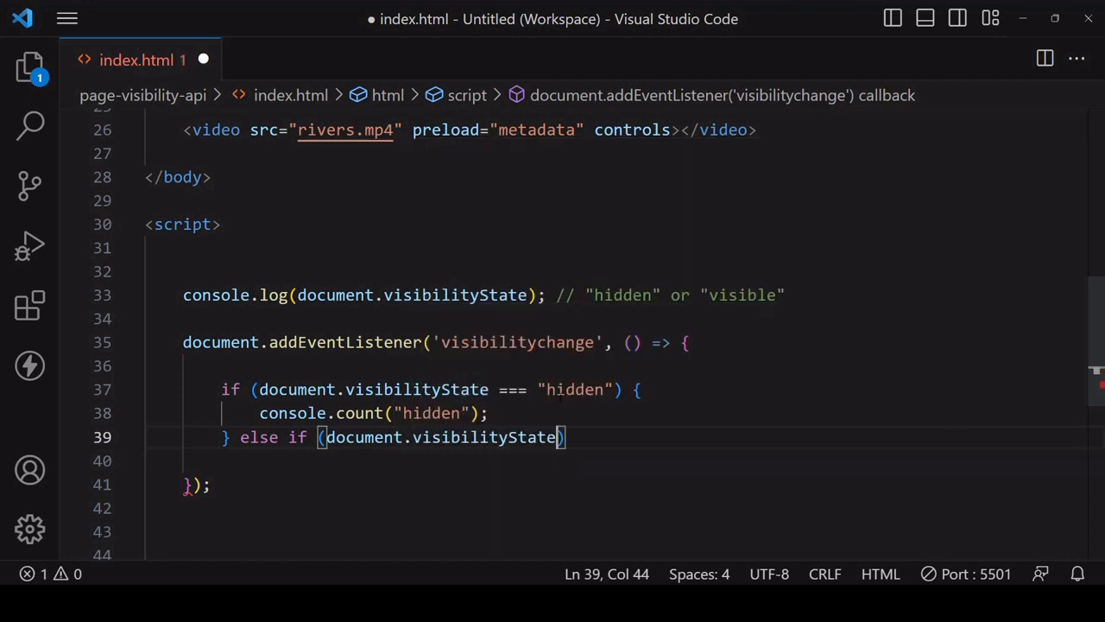
pyautogui.write('=== ""')
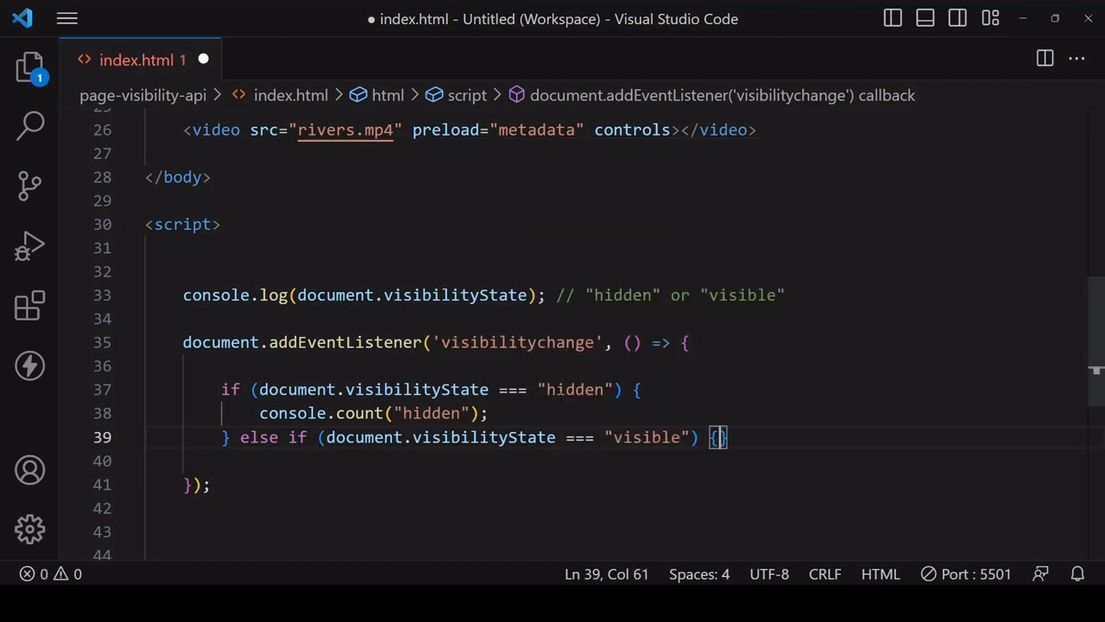
pyautogui.write('console.count("')
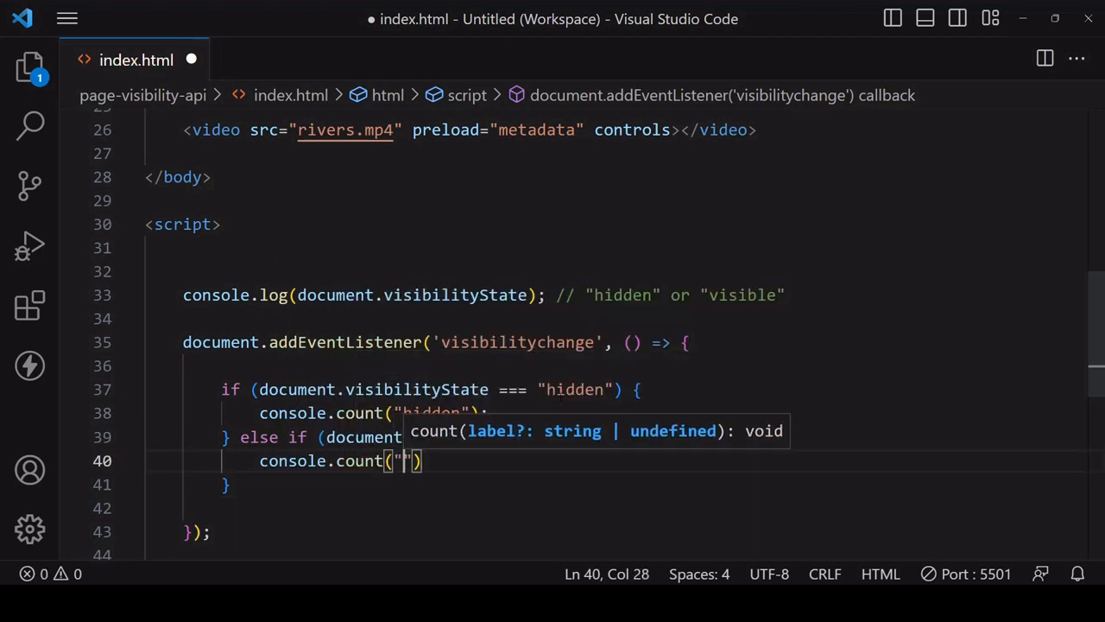
pyautogui.write('visible')
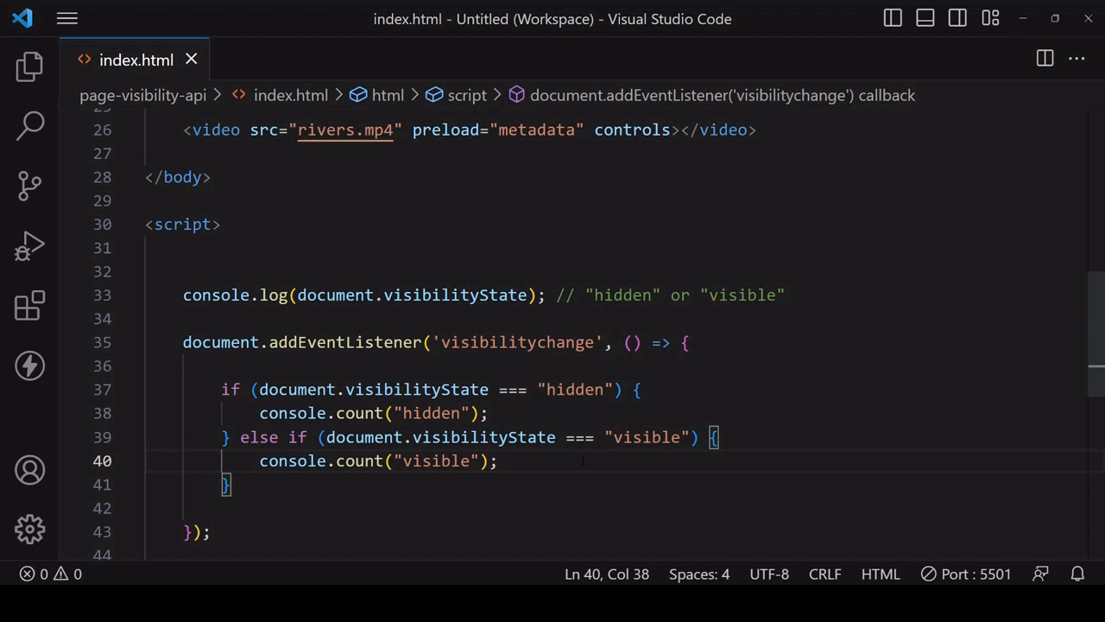
pyautogui.doubleClick(574, 389)
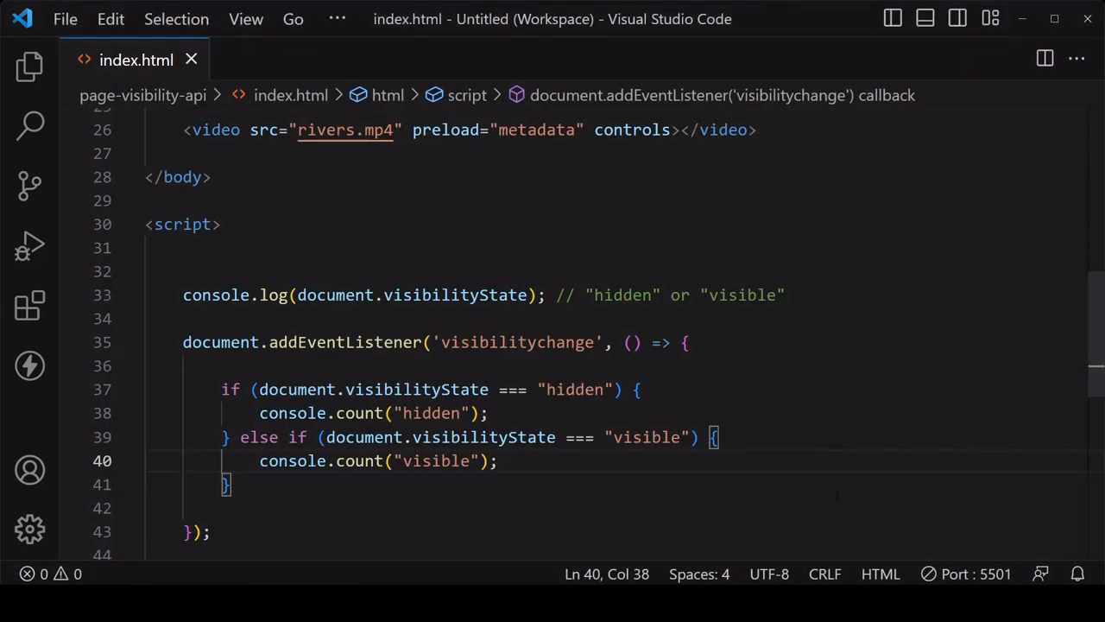
# Add const video = document.querySelector('video'); at the top of the script.
pyautogui.doubleClick(215, 130)
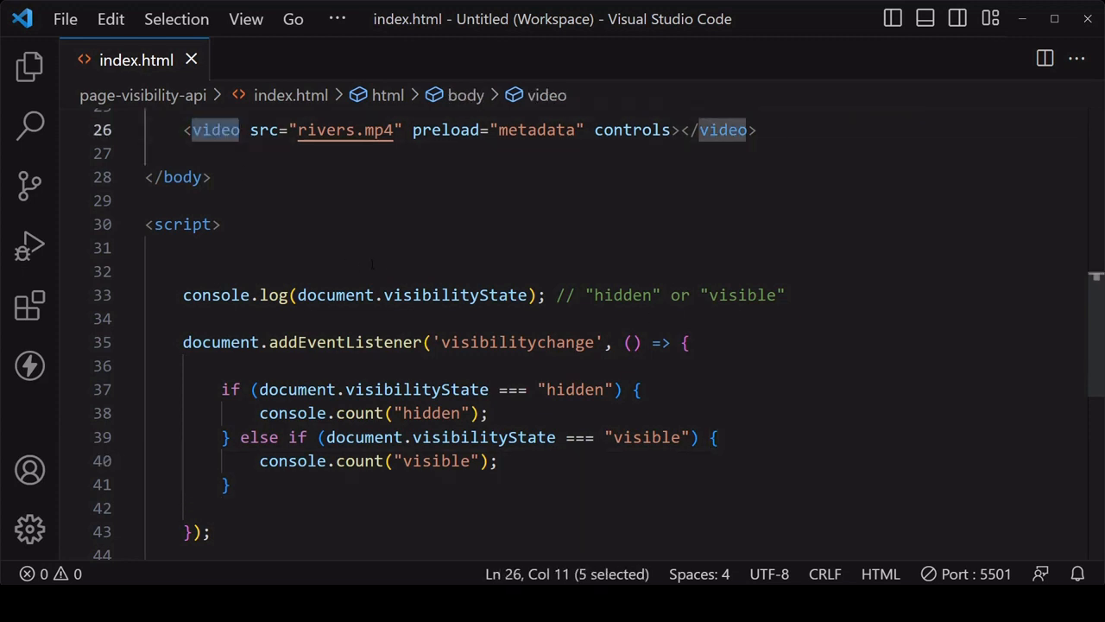
pyautogui.press('Enter')
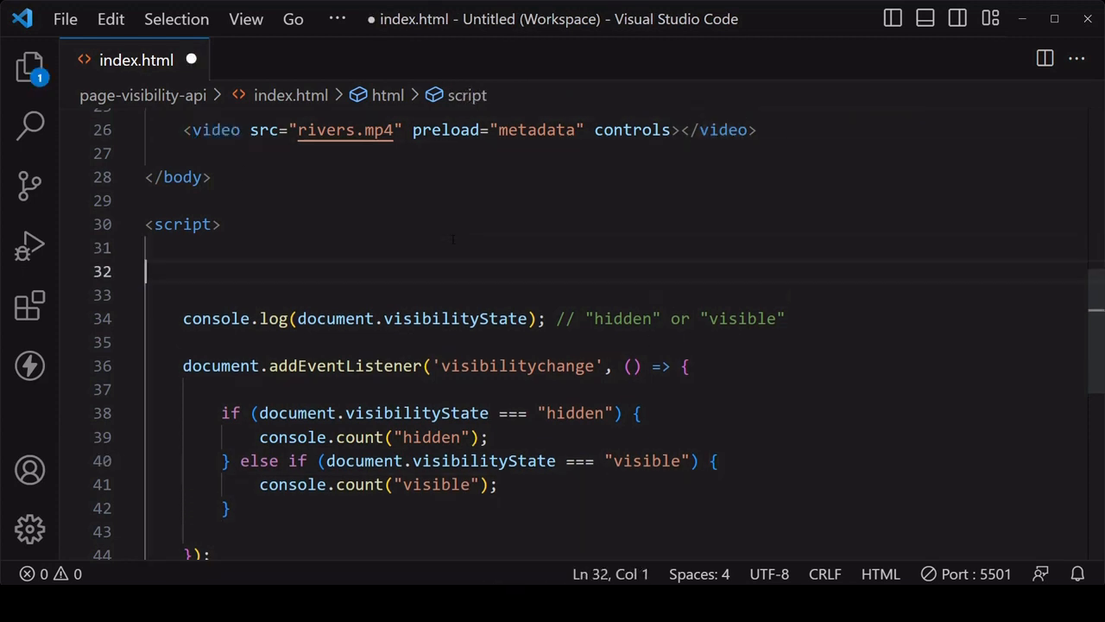
pyautogui.write('document')
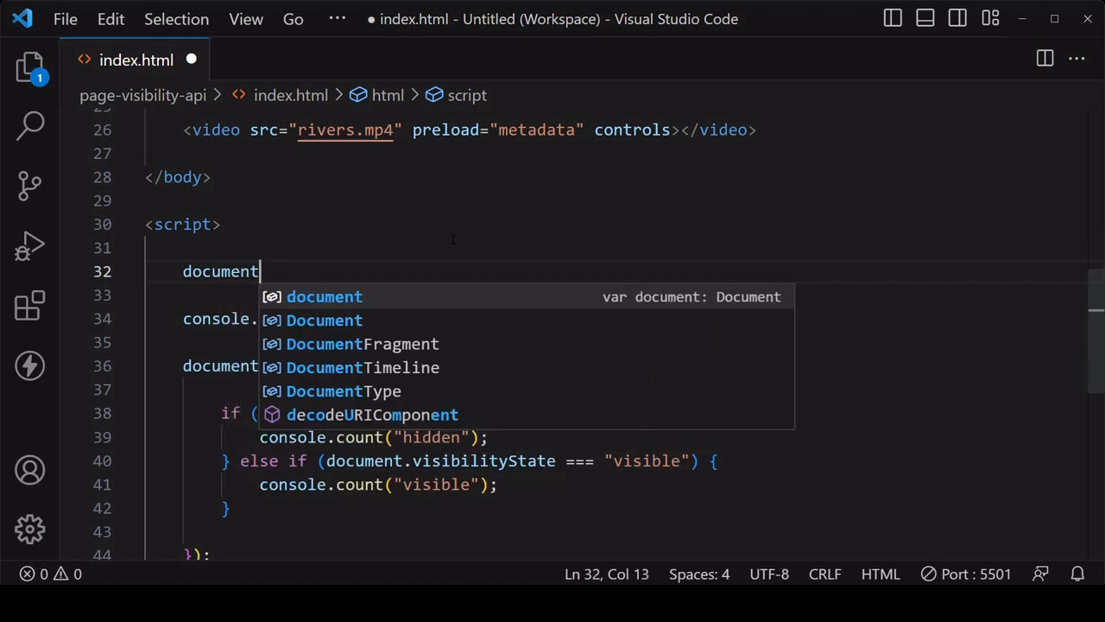
pyautogui.write('.querySelector()')
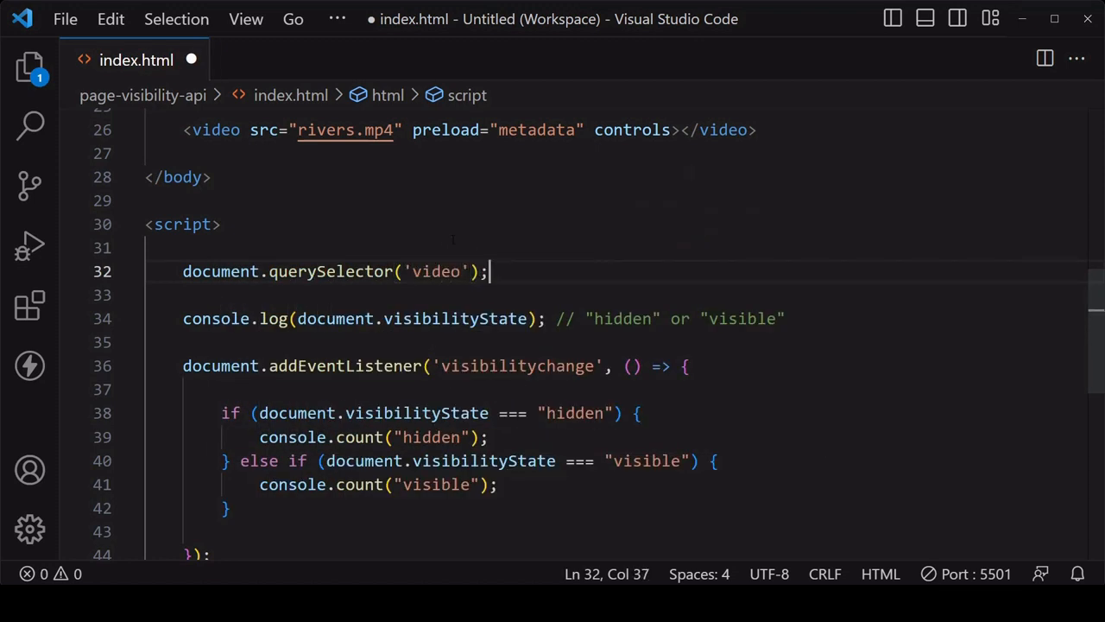
pyautogui.write('con')
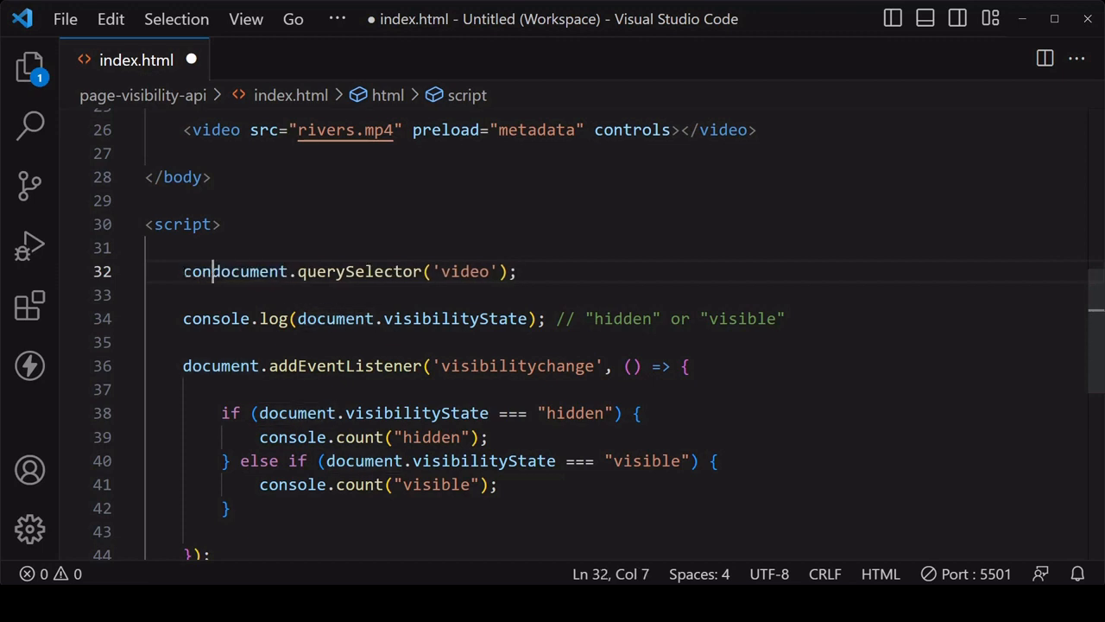
pyautogui.write('st video =')
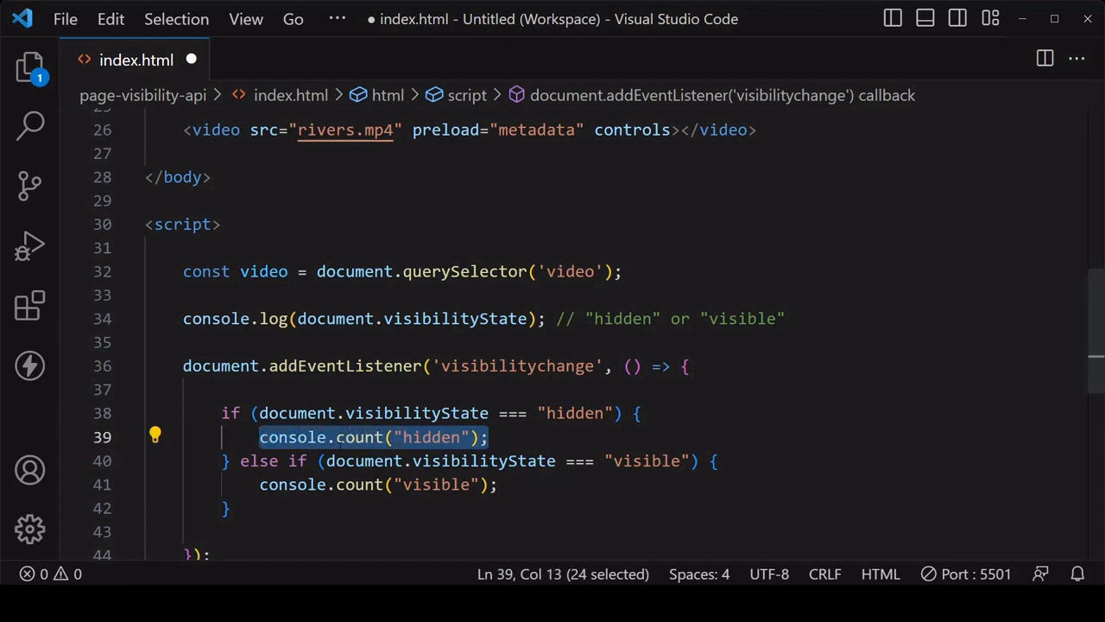
# Replace the hidden branch's count with video.pause() and select the visible branch's line.
pyautogui.write('video.pause();')
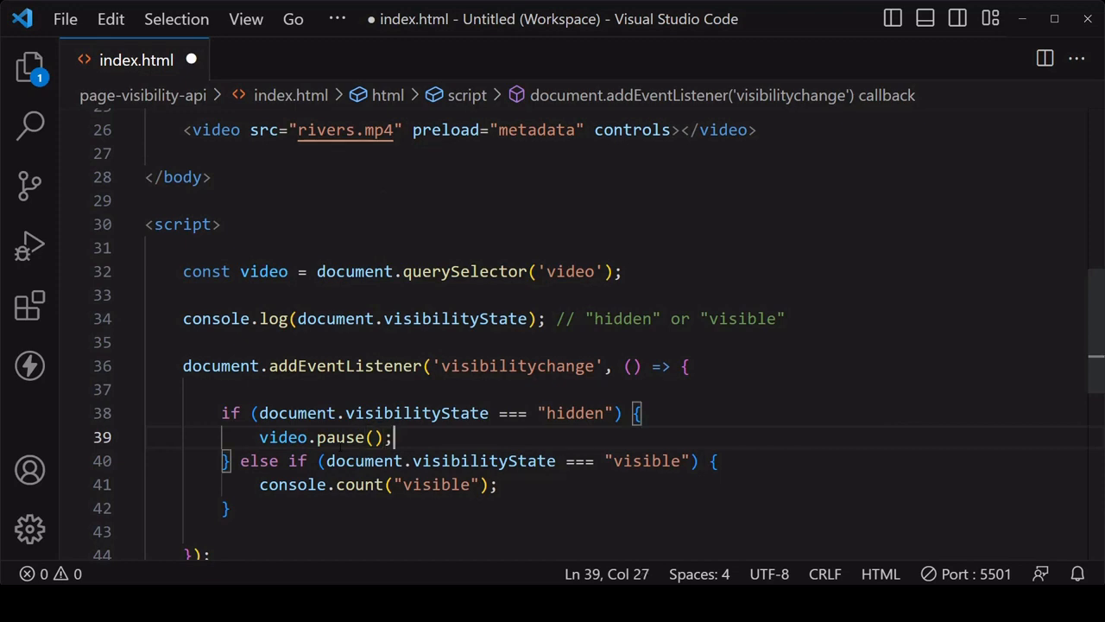
pyautogui.moveTo(259, 484); pyautogui.dragTo(497, 484)
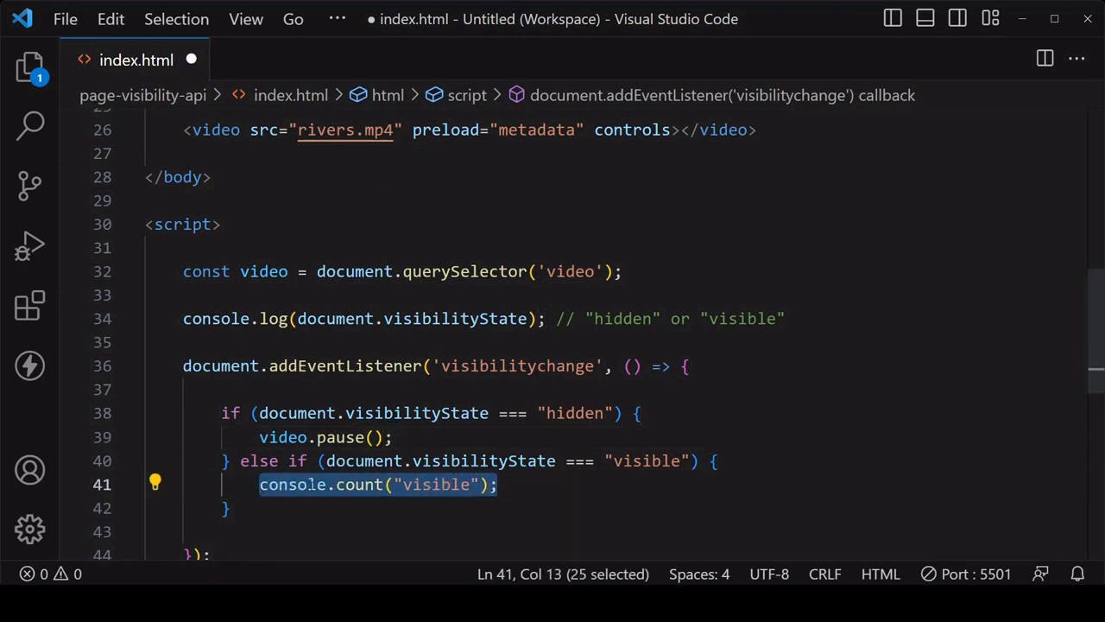
pyautogui.write('video.')
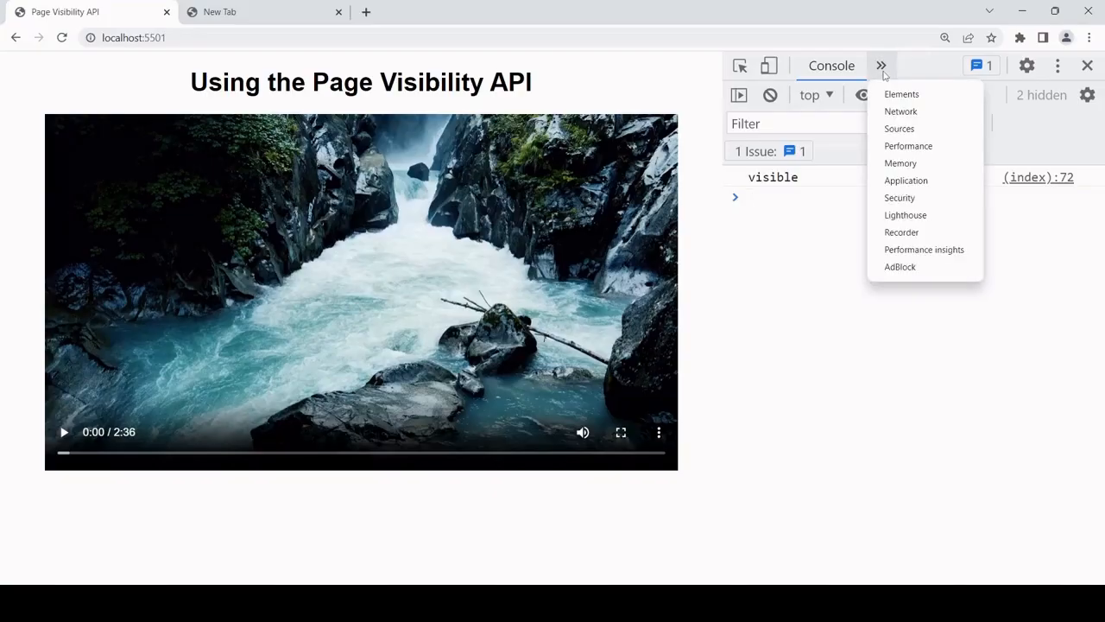
# Play the rivers video with Network open, switch to the new tab and back, and widen DevTools.
pyautogui.click(900, 110)
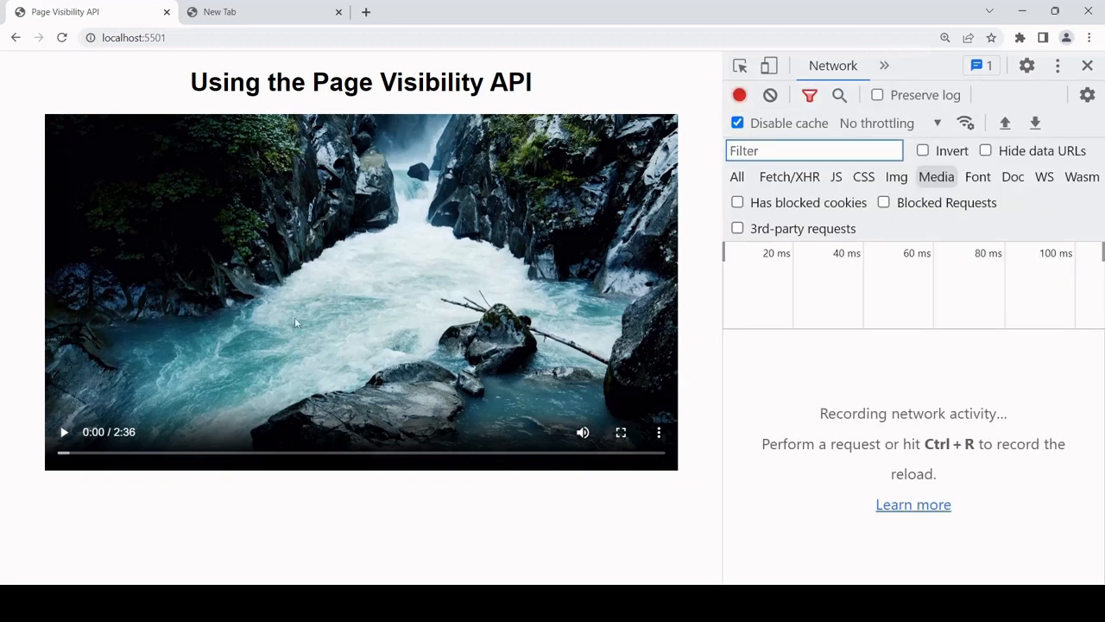
pyautogui.click(63, 432)
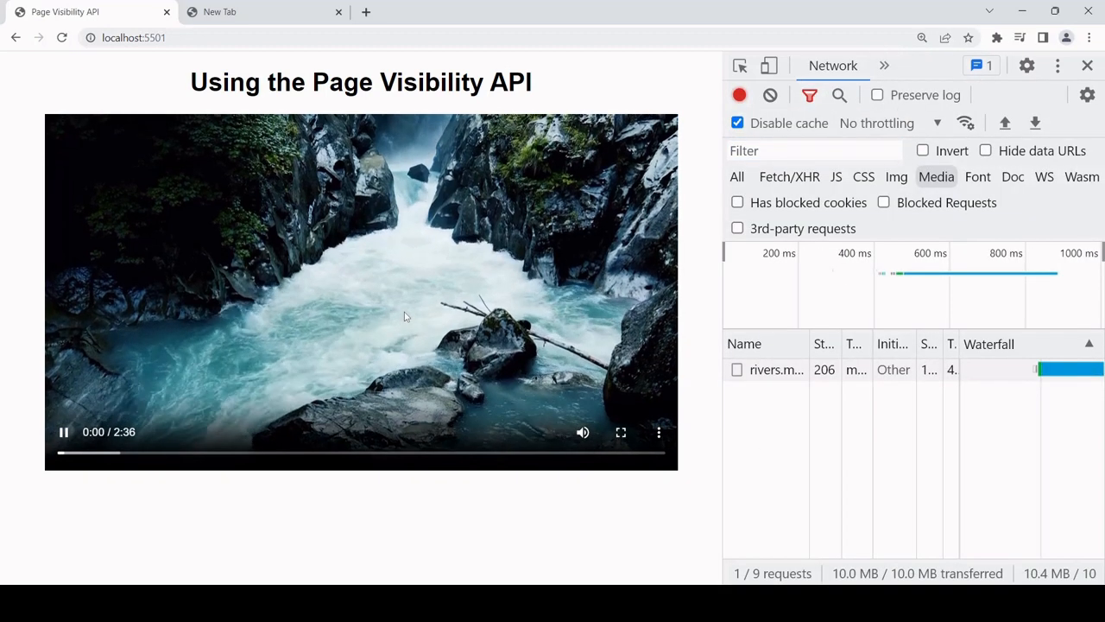
pyautogui.click(241, 11)
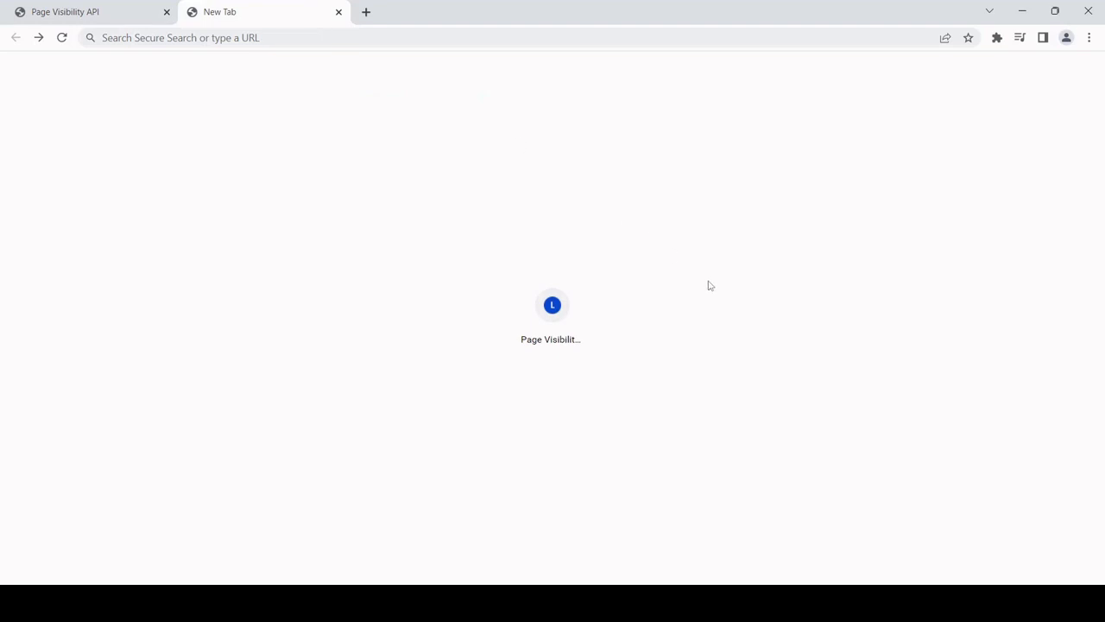
pyautogui.moveTo(708, 289)
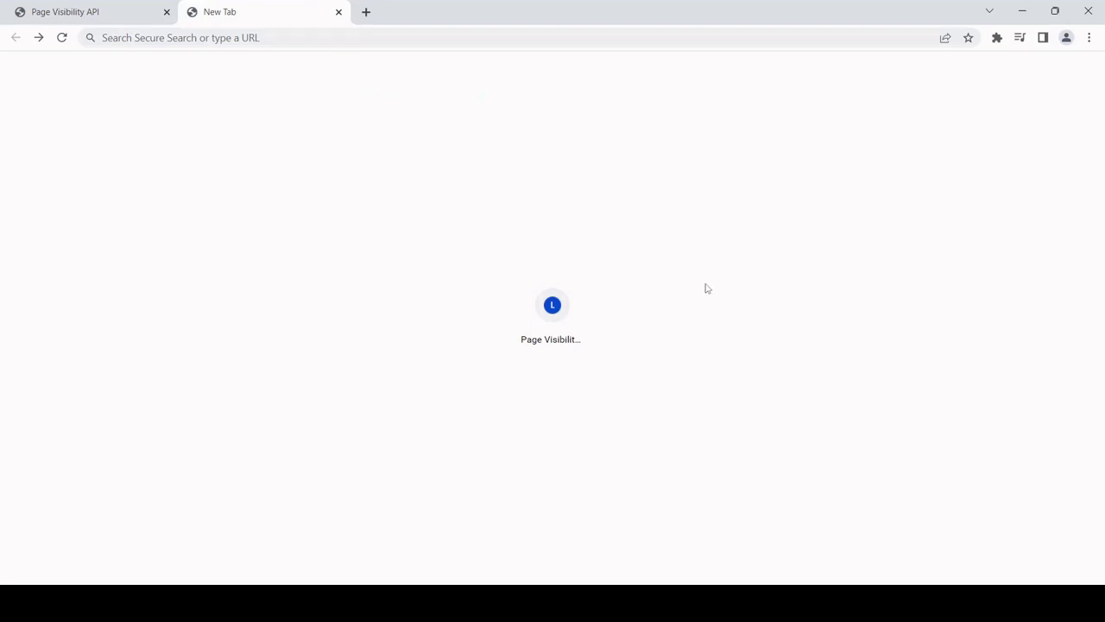
pyautogui.moveTo(329, 86)
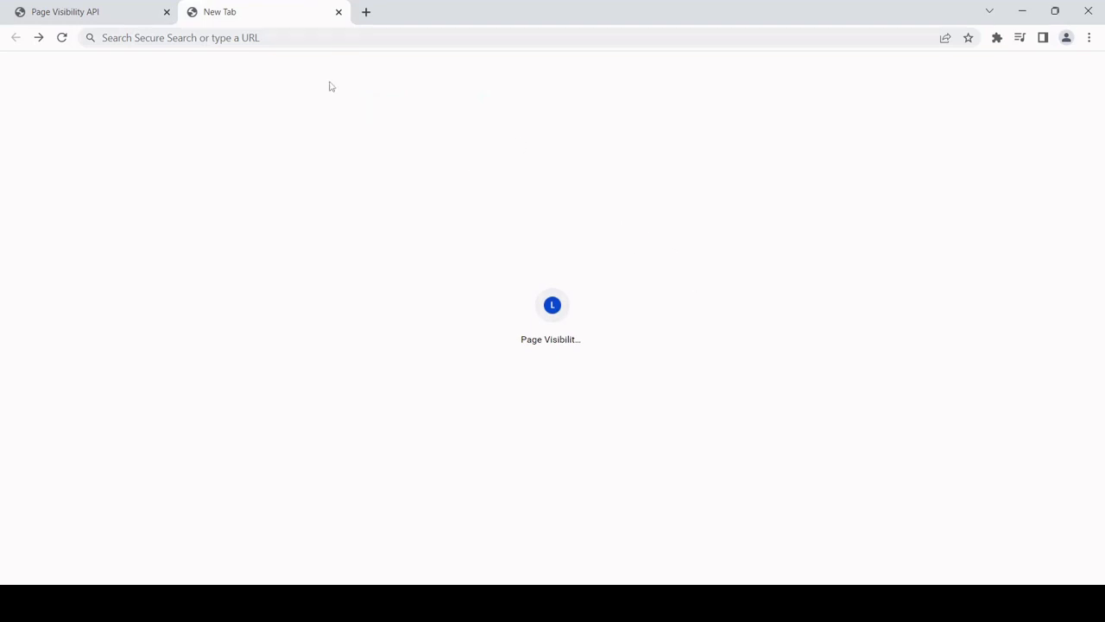
pyautogui.moveTo(64, 11)
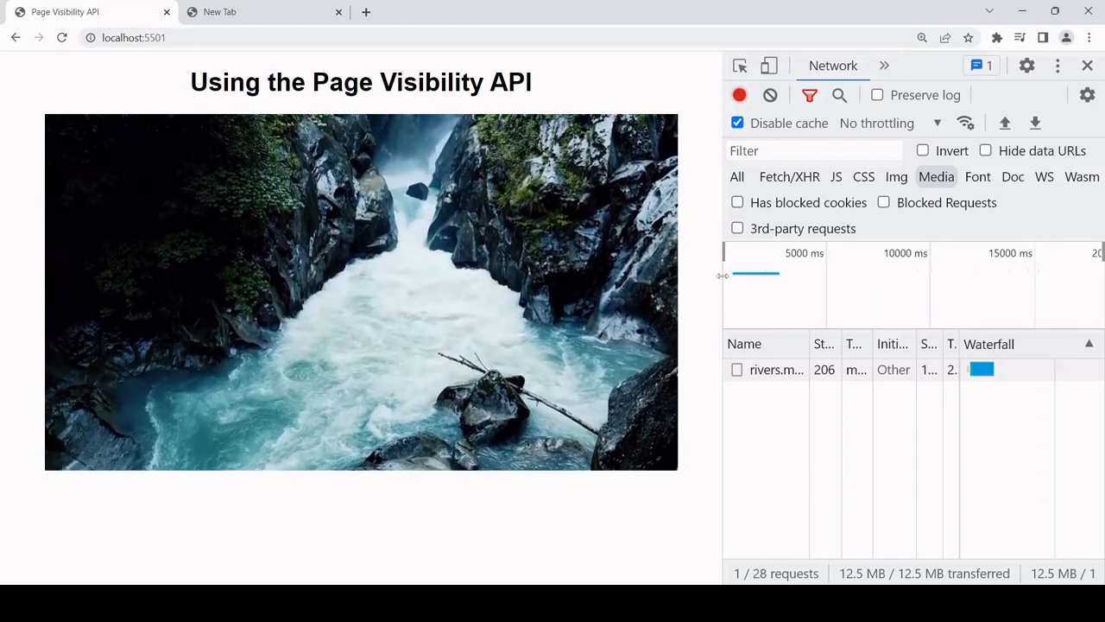
pyautogui.moveTo(722, 276); pyautogui.dragTo(628, 276)
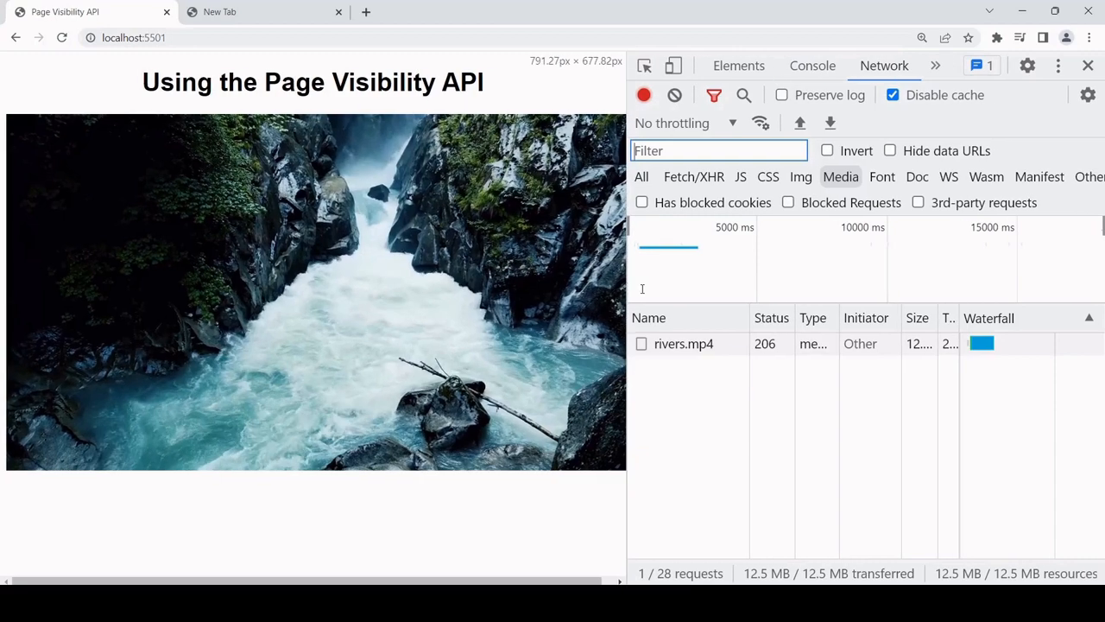